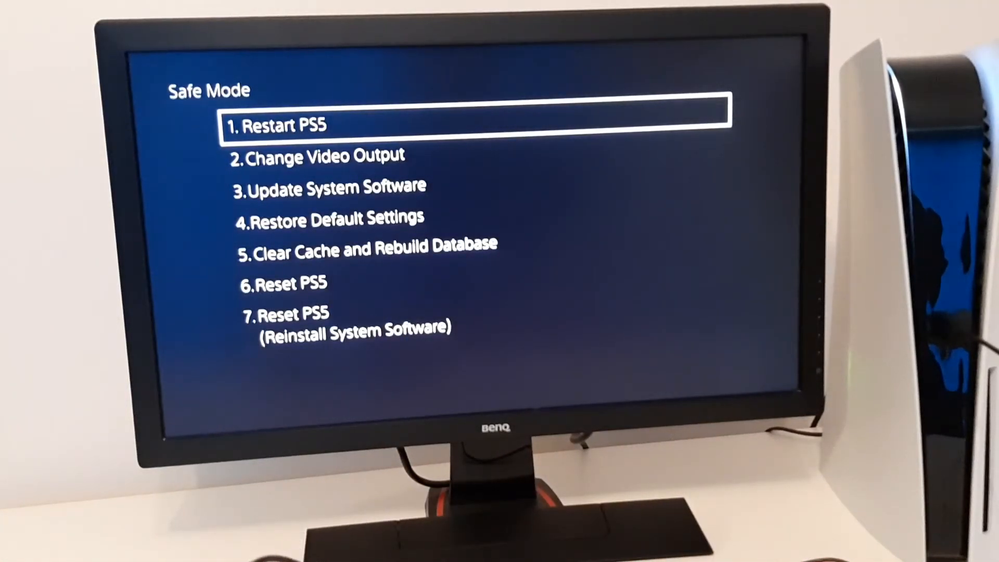
Choose Clear Cache and Rebuild Database, then Clear System Software Cache to reach the confirmation.
{"action": "key", "text": "Down"}
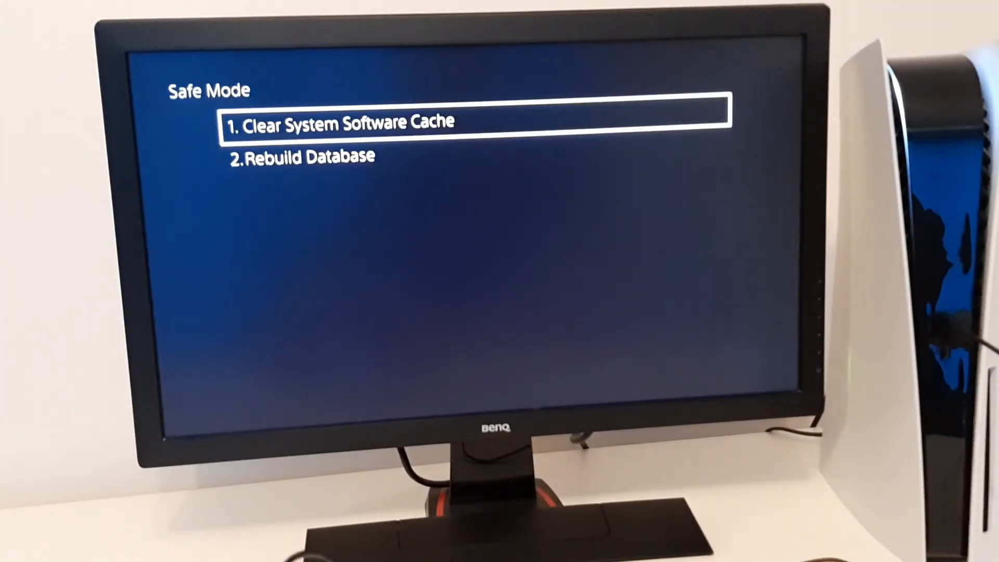
{"action": "key", "text": "enter"}
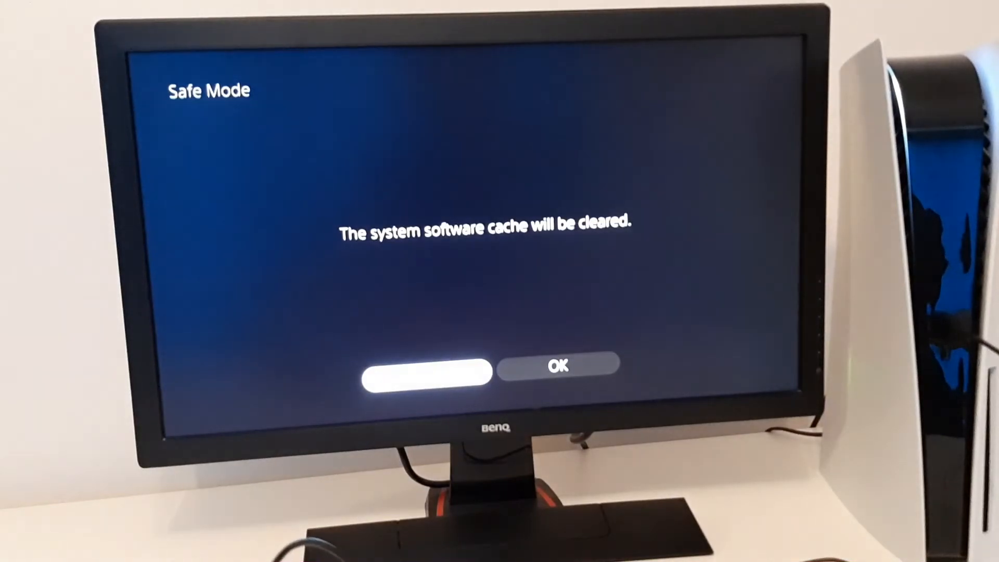